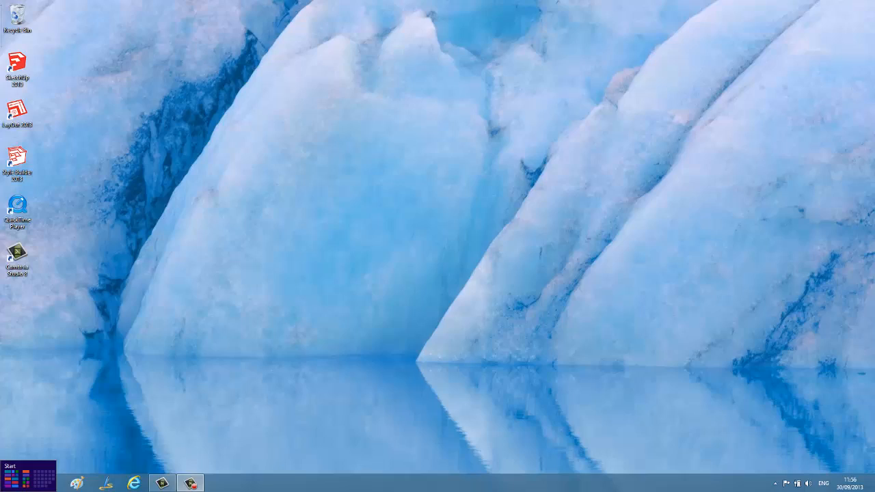
Step: Launch Excel 2013 from the desktop and start a blank workbook
click(12, 466)
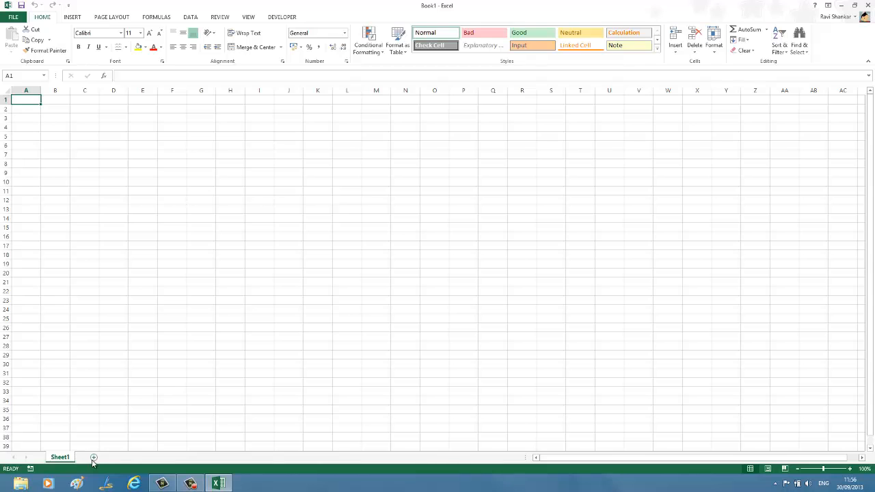
Step: Add a new worksheet, Sheet2, beside Sheet1
click(94, 457)
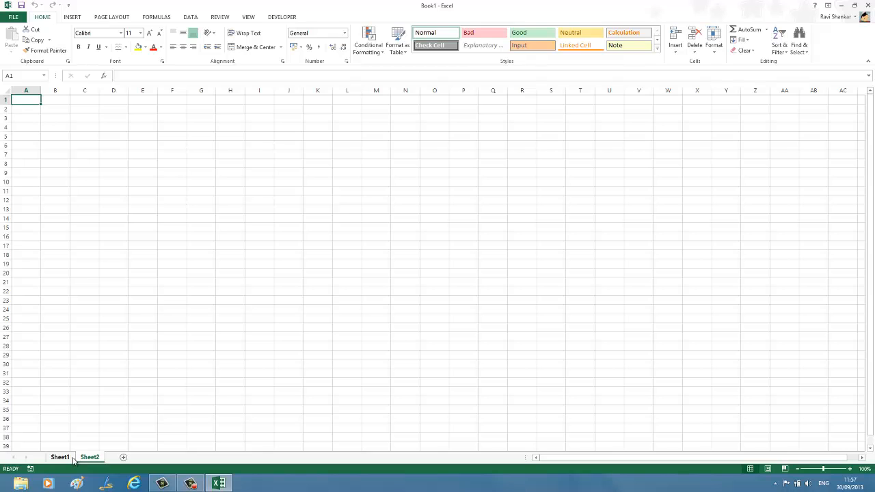
Step: Set the Sheet1 tab color to blue, then select the Sheet2 tab
right_click(59, 456)
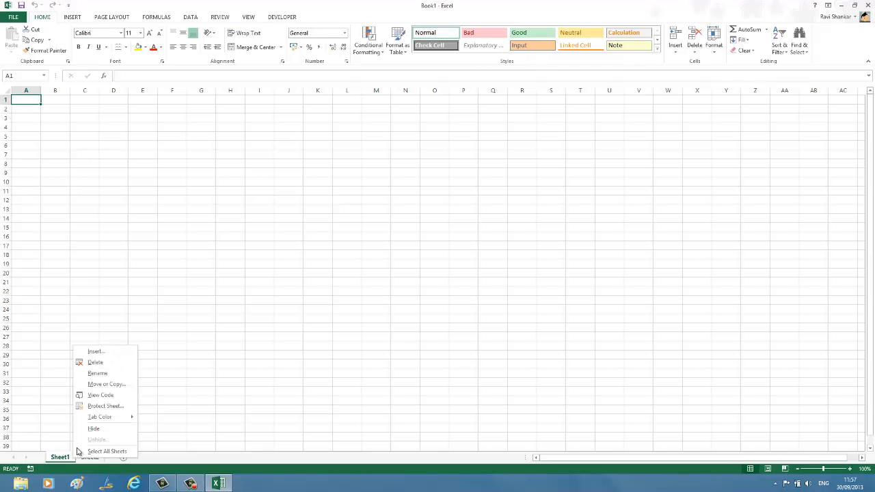
click(100, 417)
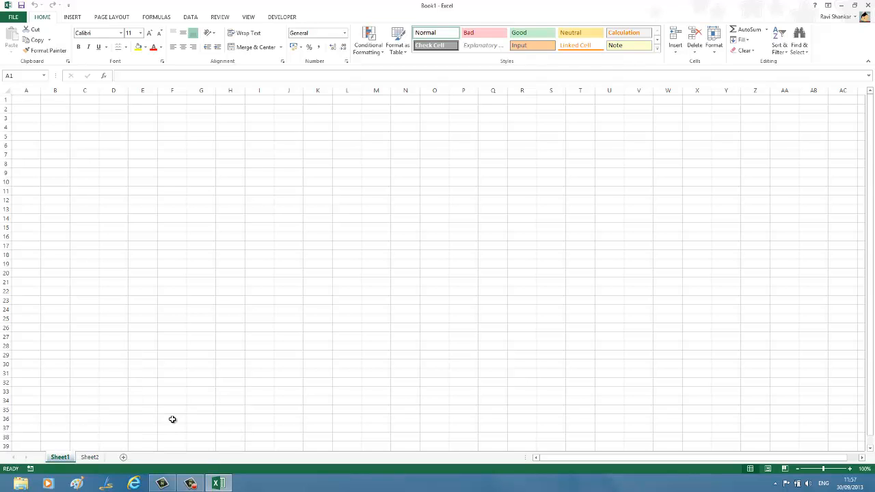
click(89, 457)
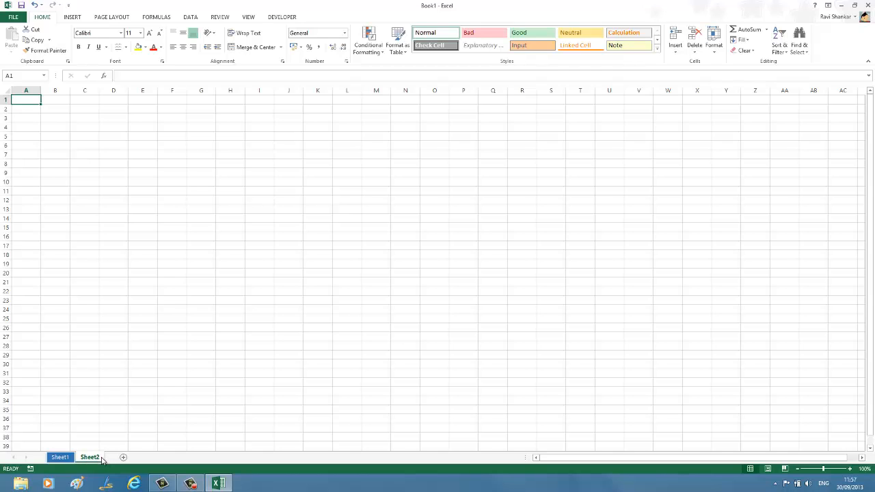
Step: Set the Sheet2 tab color to orange via Tab Color
right_click(90, 457)
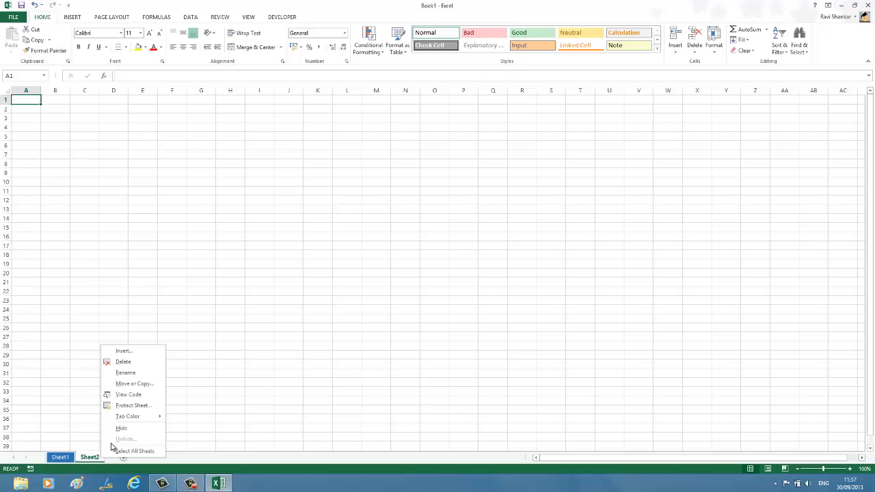
click(128, 417)
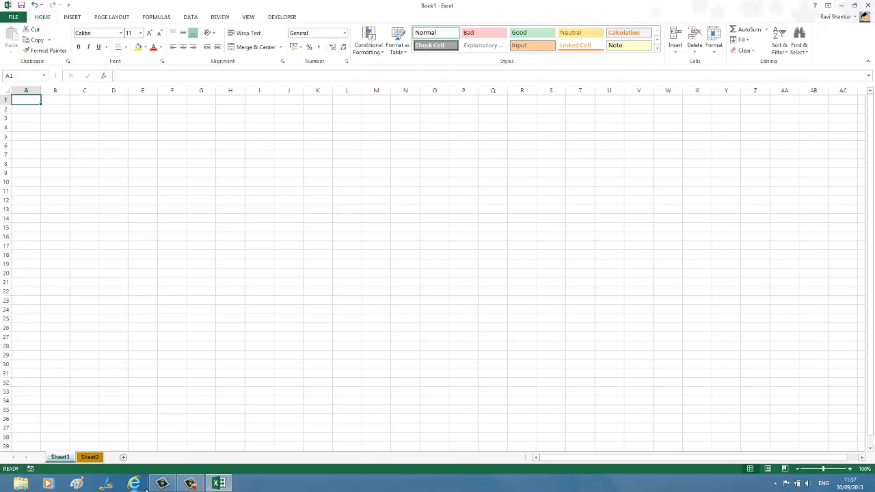
Step: Select cell B1, then click a sheet tab to view the blue and orange tabs
click(56, 100)
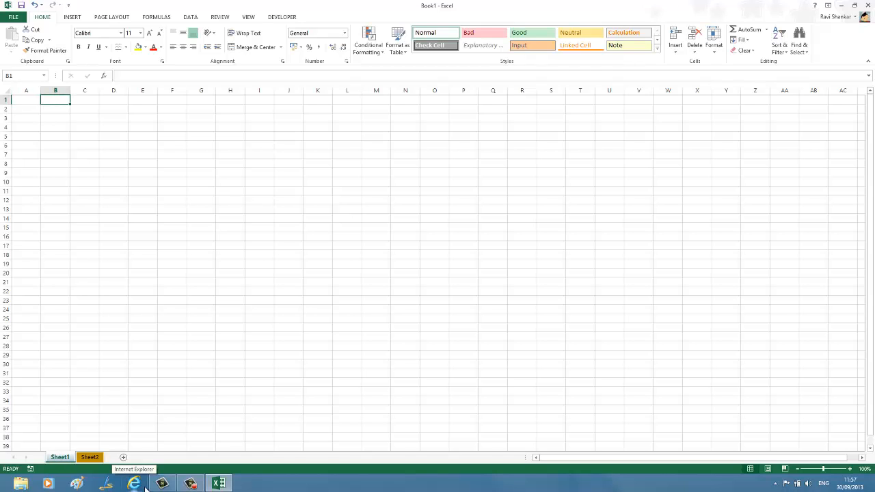
click(60, 457)
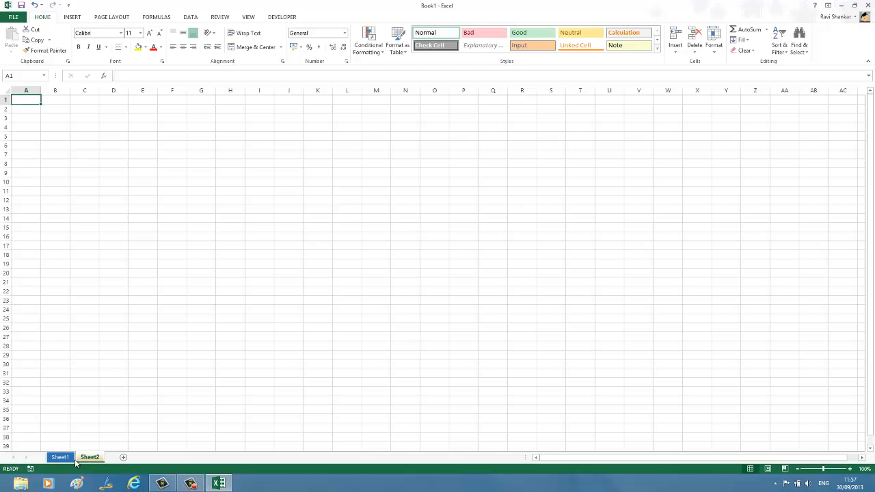